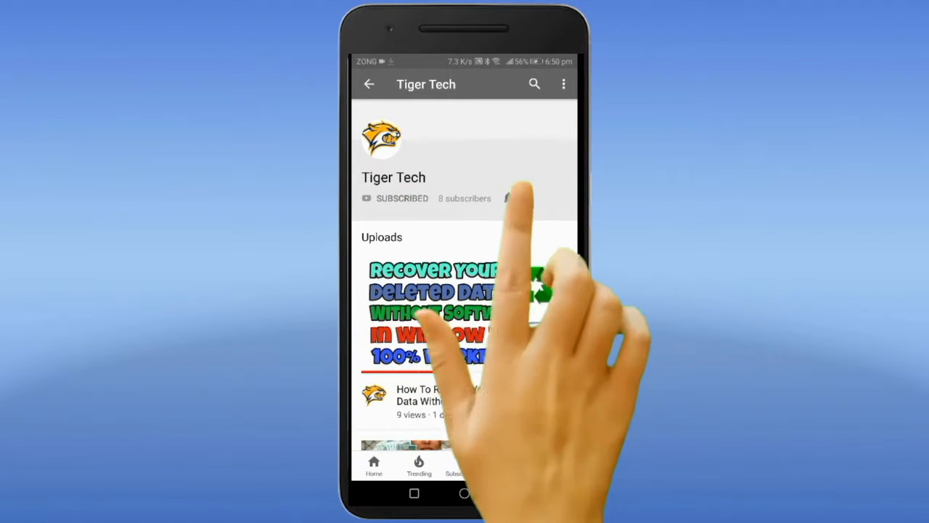
- Leave the Tiger Tech channel page and return to the phone's home screen
left_click(508, 198)
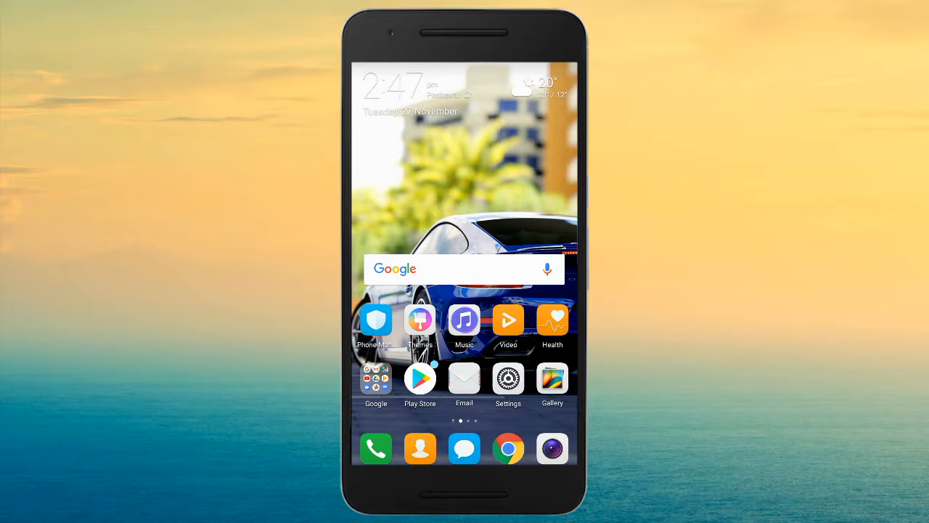
- Swipe to the app page and launch KineMaster from its launcher icon
scroll("left", 3)
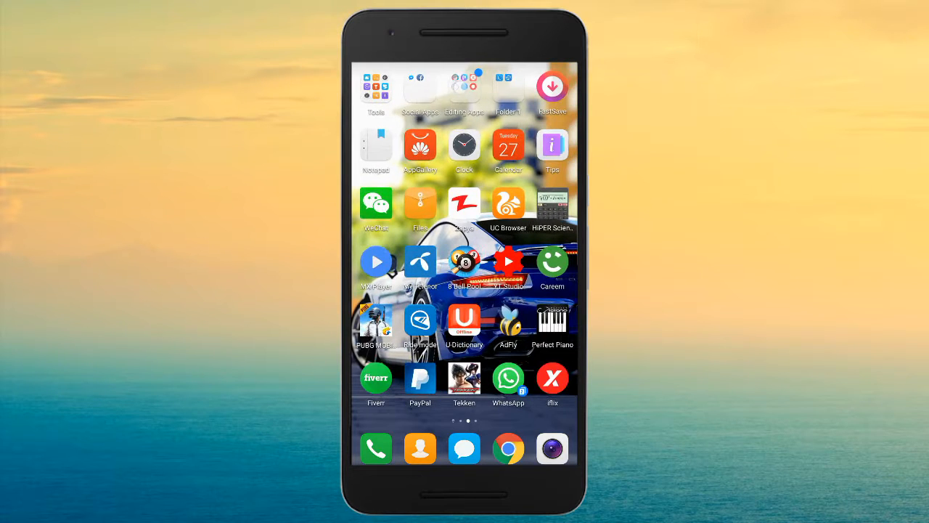
left_click(464, 86)
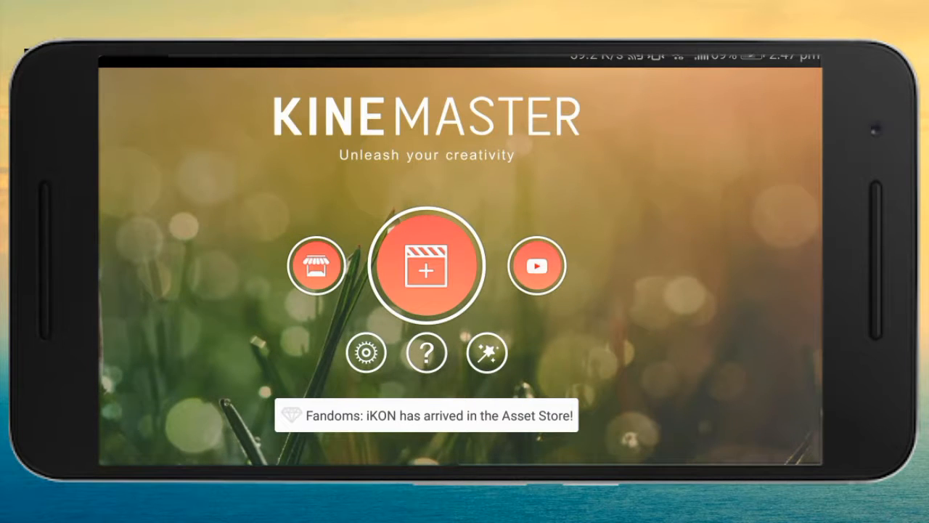
- Create a new project with the dark framed background image as its first ~52-second clip
left_click(427, 264)
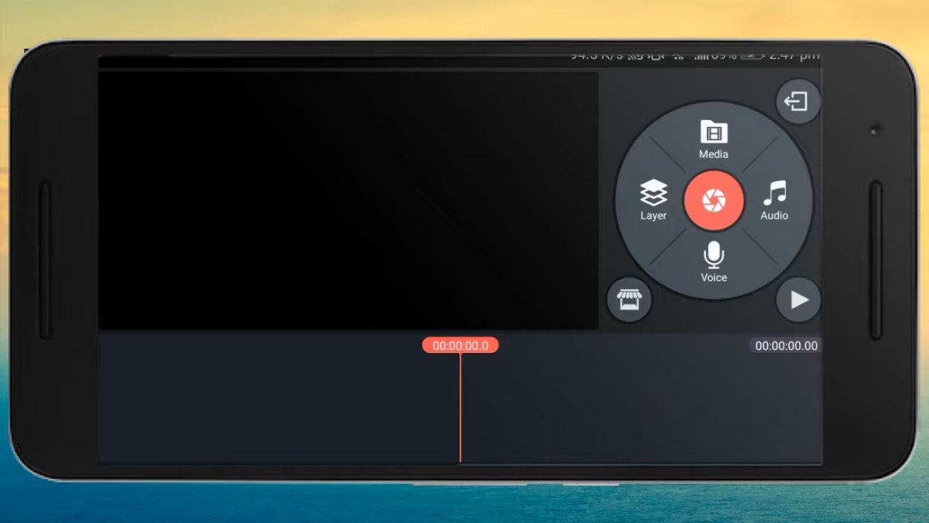
left_click(713, 137)
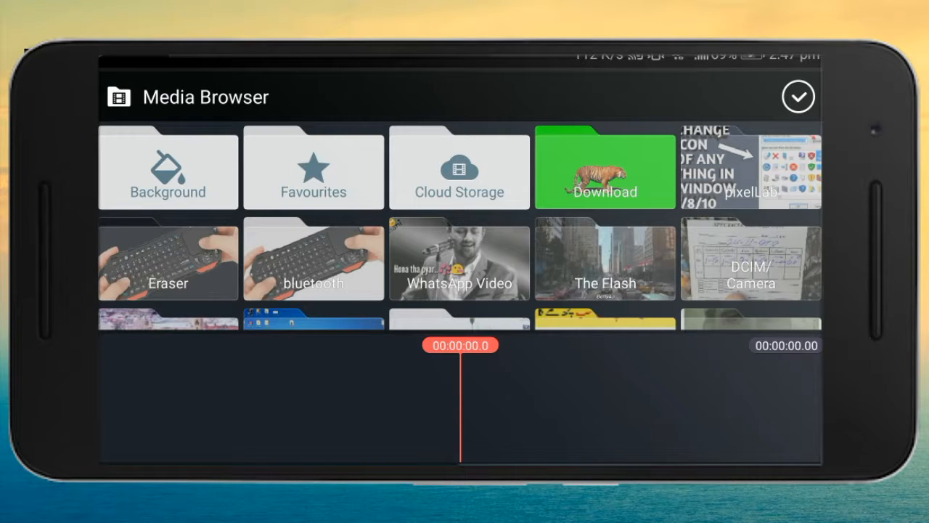
left_click(169, 168)
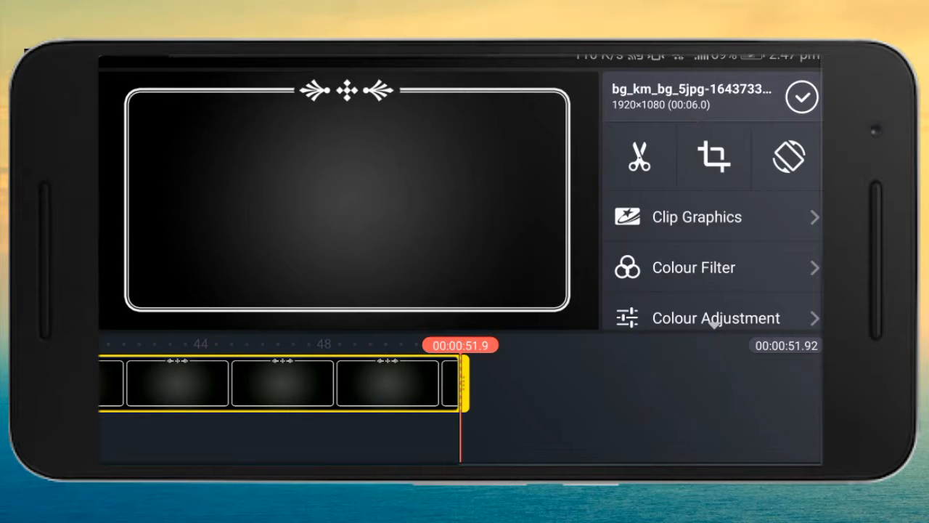
left_click(801, 96)
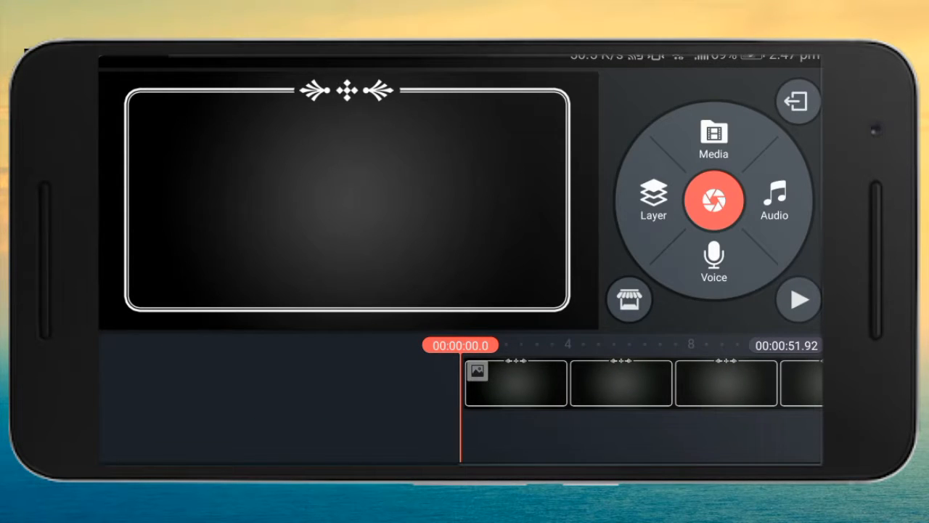
- Add the green-screen tiger clip as a video layer, accepting the Encoding Warning
left_click(653, 201)
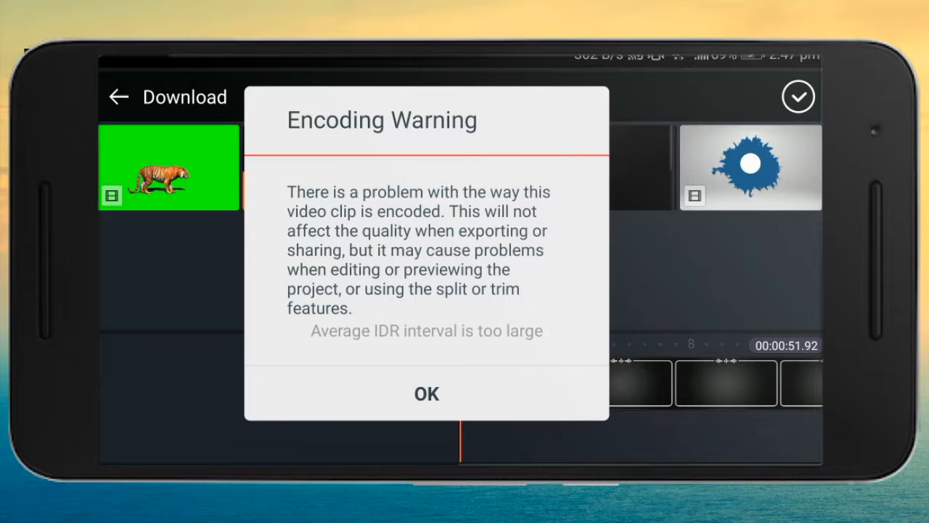
left_click(427, 393)
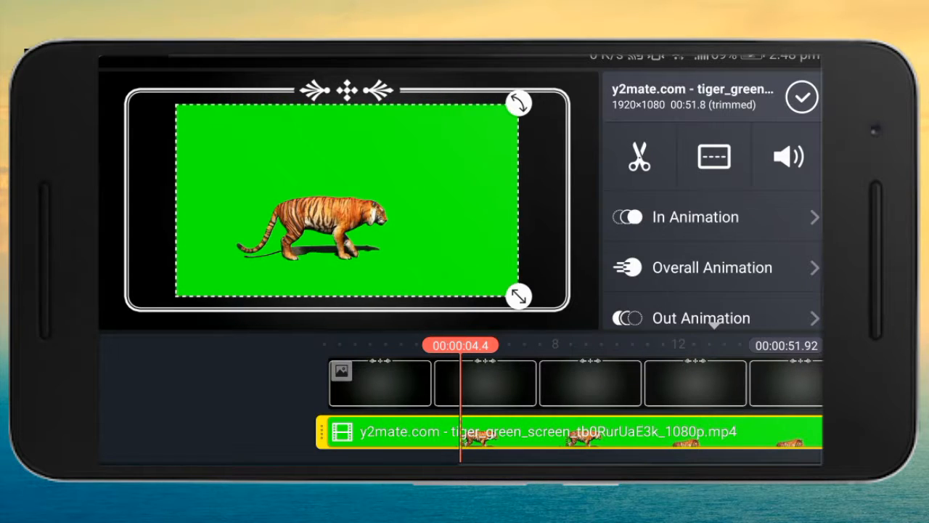
- Enable Chroma Key on the tiger layer and tune its thresholds, blending around 51%
scroll("down", 3)
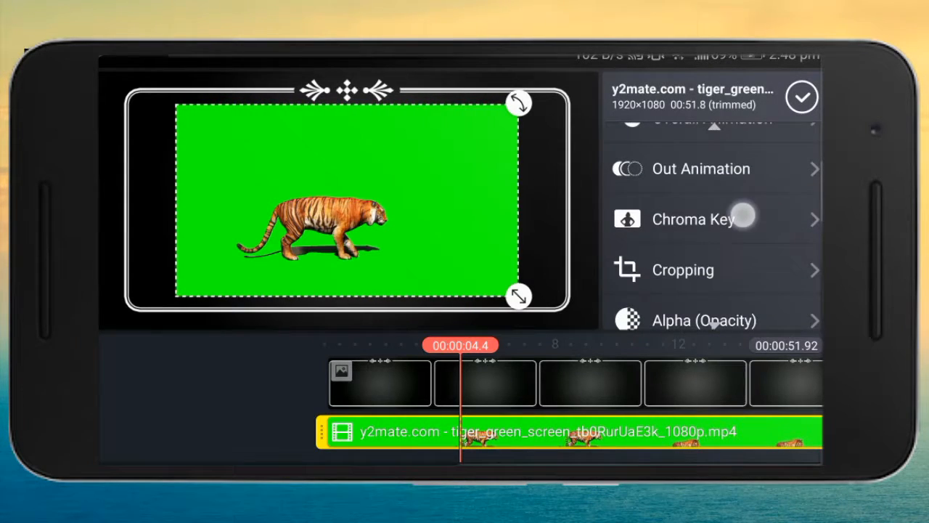
left_click(694, 219)
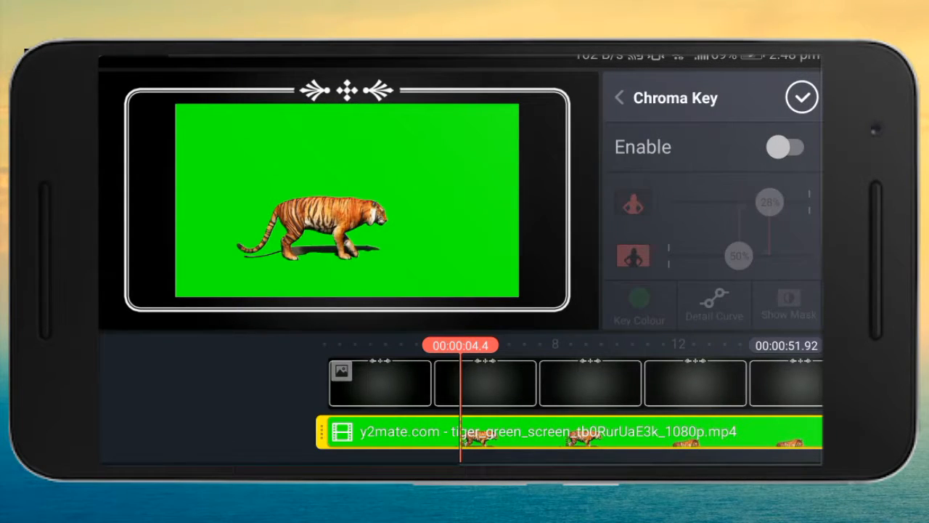
left_click(787, 147)
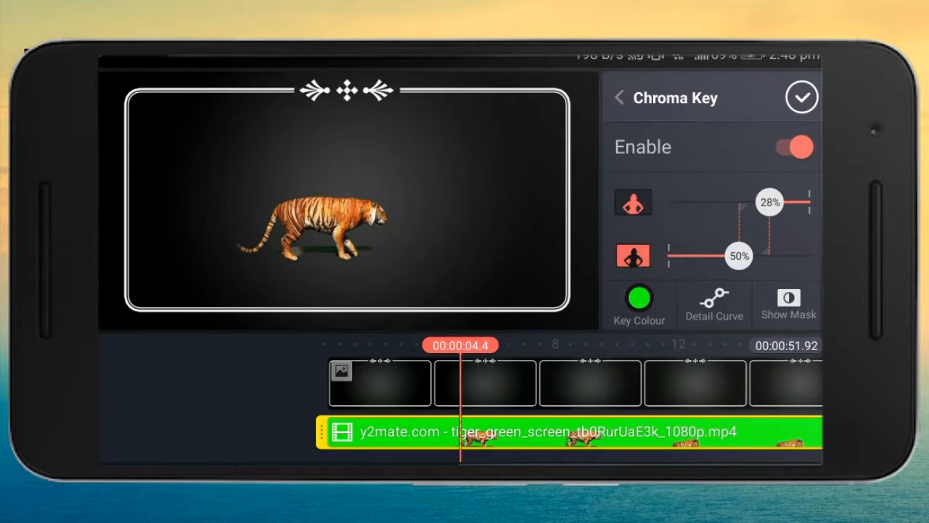
left_click_drag(770, 202, 738, 202)
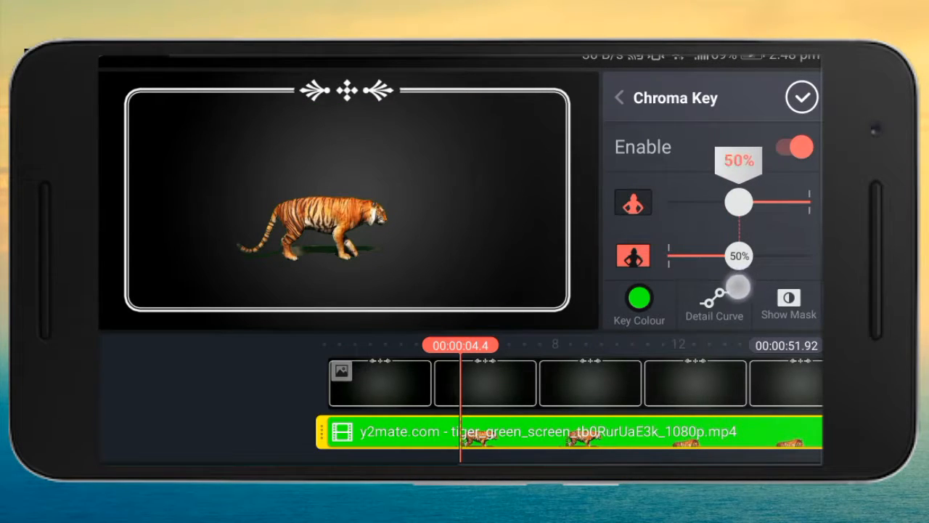
left_click_drag(737, 202, 753, 202)
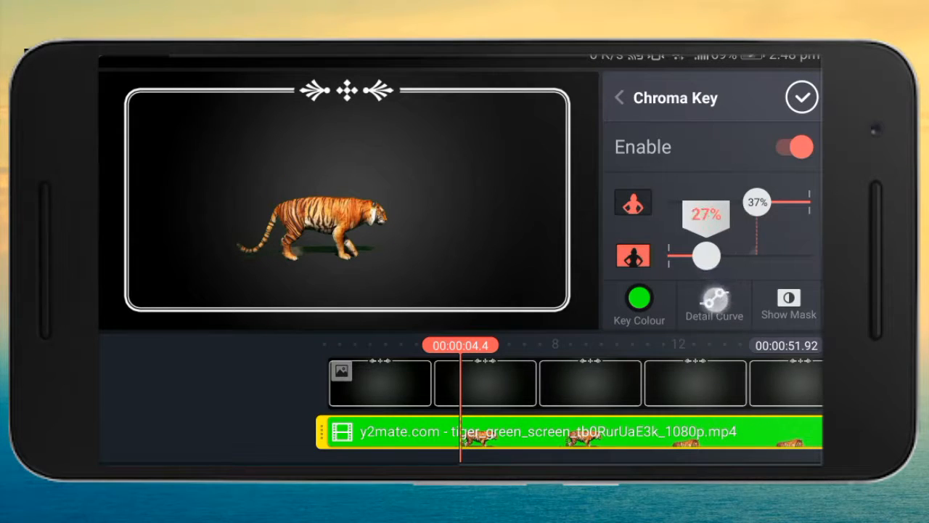
left_click_drag(705, 255, 758, 256)
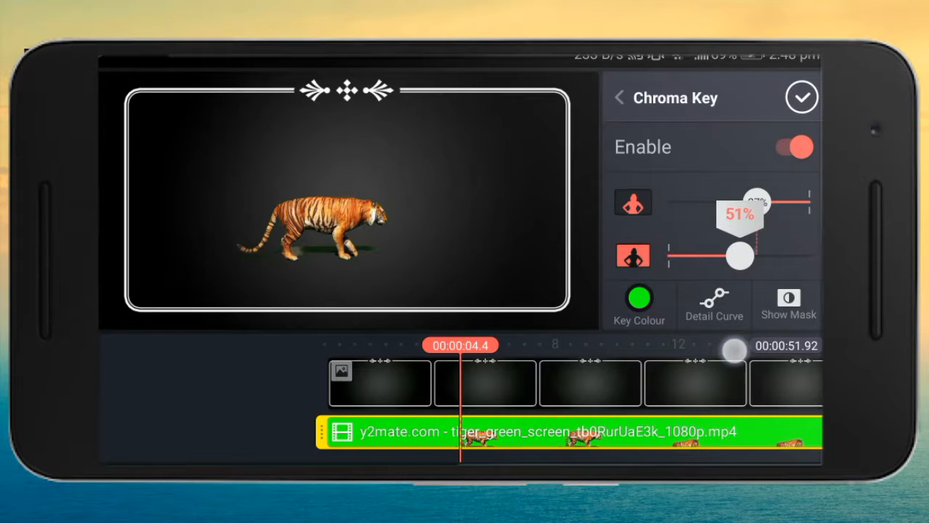
left_click_drag(753, 204, 762, 203)
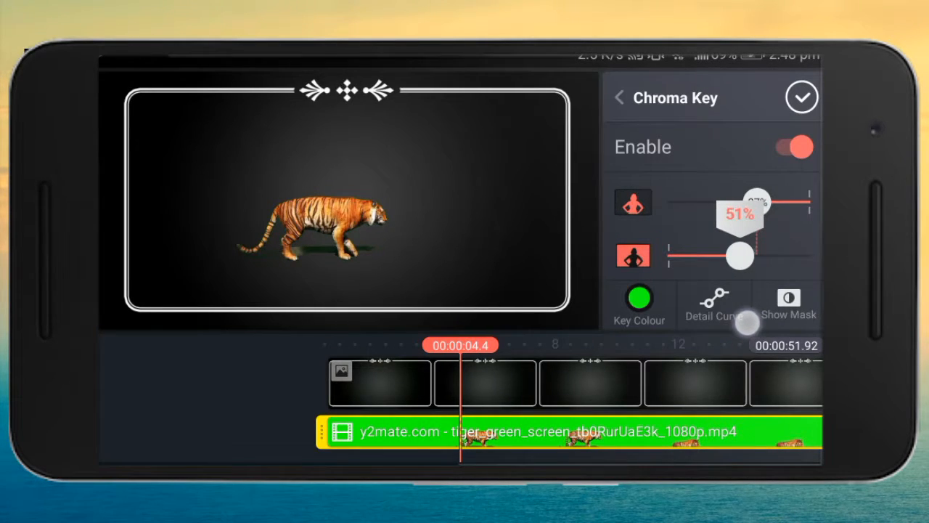
- Preview the tiger's key mask with Show Mask, then apply and close the chroma key settings
left_click(788, 303)
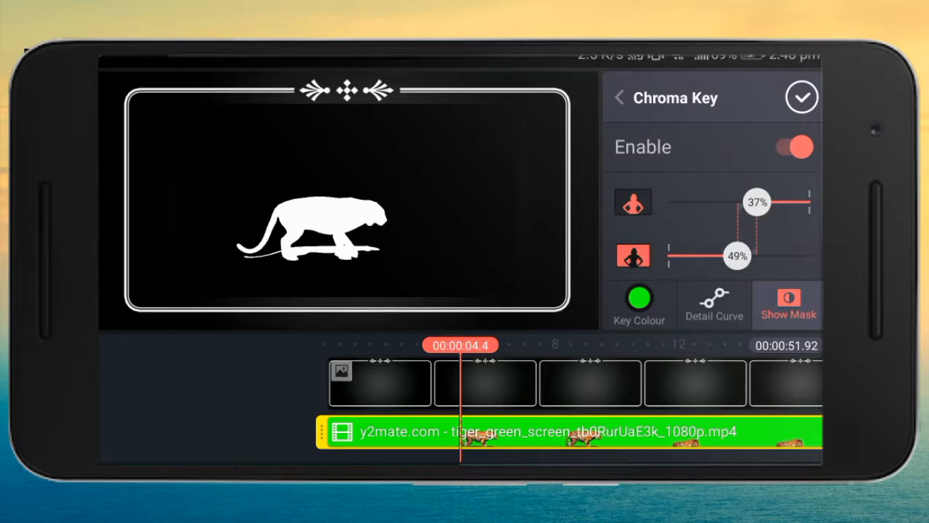
left_click(714, 299)
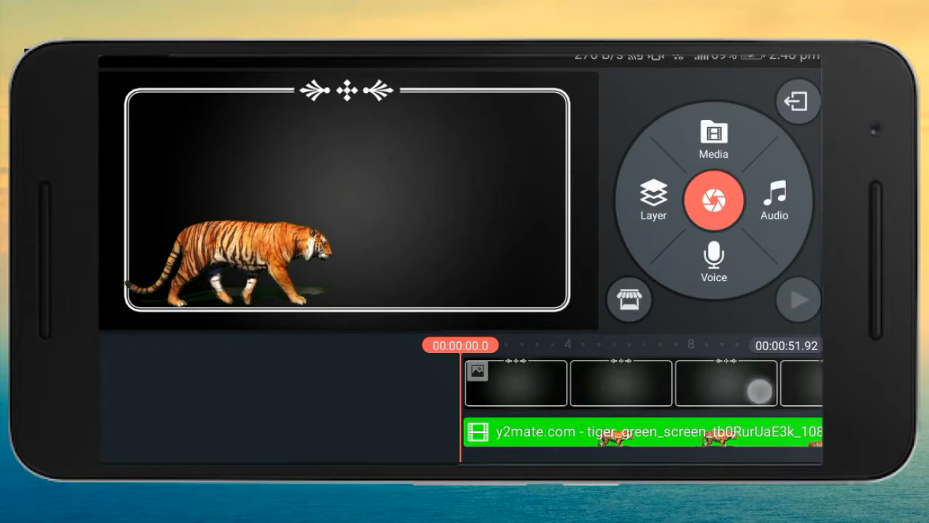
- Bring up the Export and Share screen with HD 720p and 30 fps chosen
left_click(799, 299)
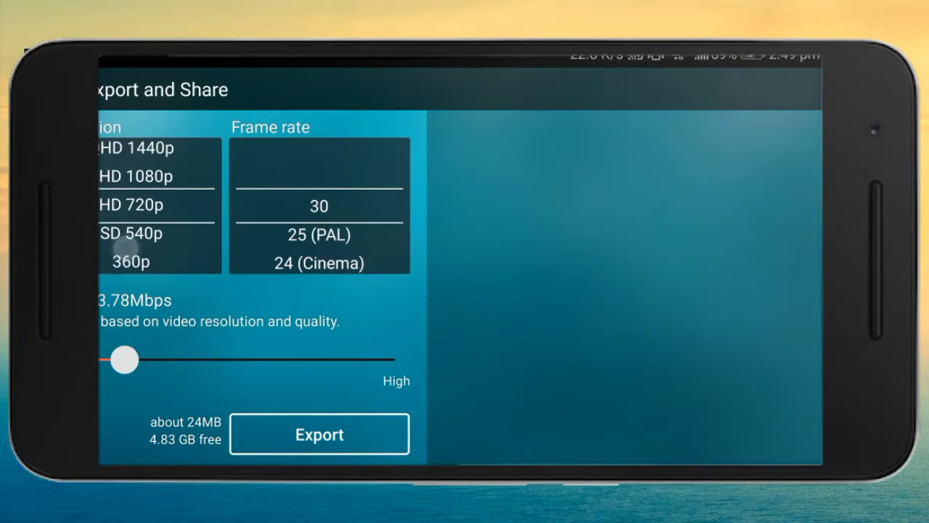
- Export the project as a 720p 30fps video and reach the player app chooser
left_click(319, 432)
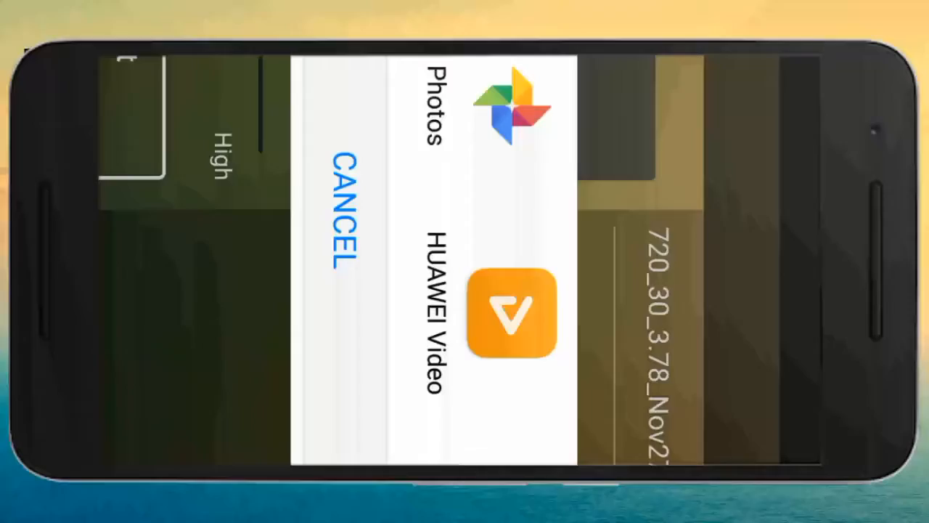
- Play the exported 720p tiger video in MX Player from the beginning via START OVER
left_click(511, 313)
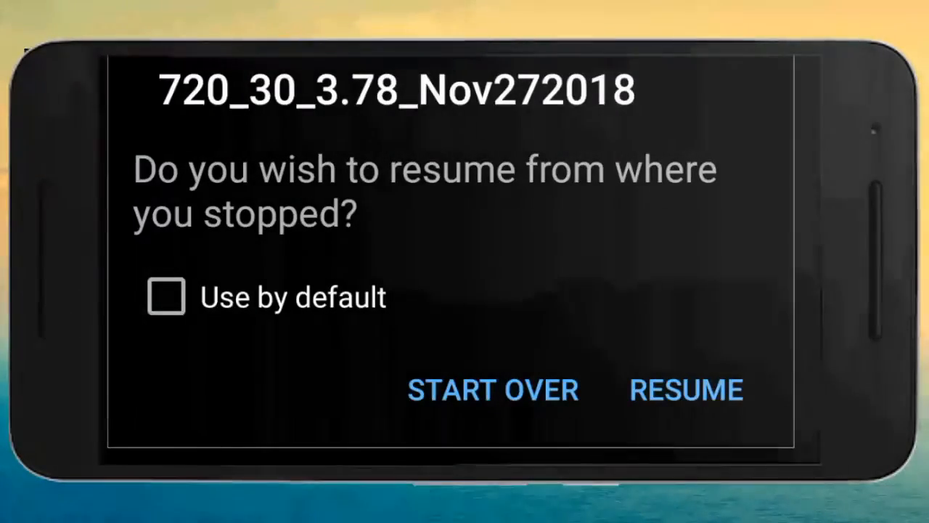
left_click(685, 389)
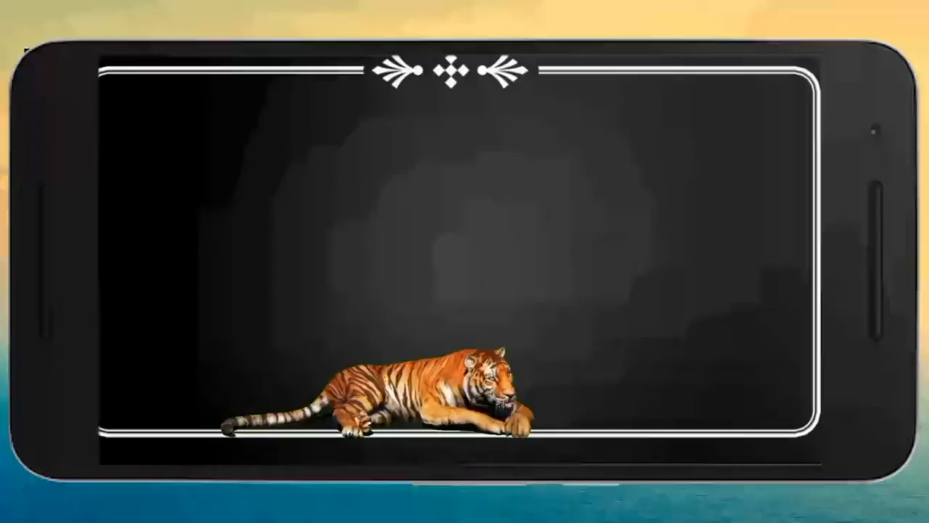
left_click(464, 262)
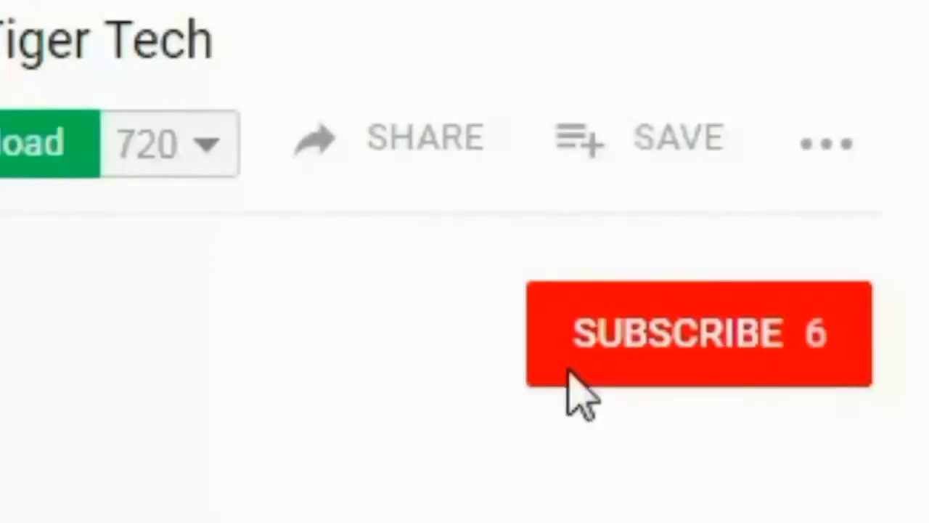
- Subscribe to the Tiger Tech channel and turn on its upload notifications bell
left_click(697, 334)
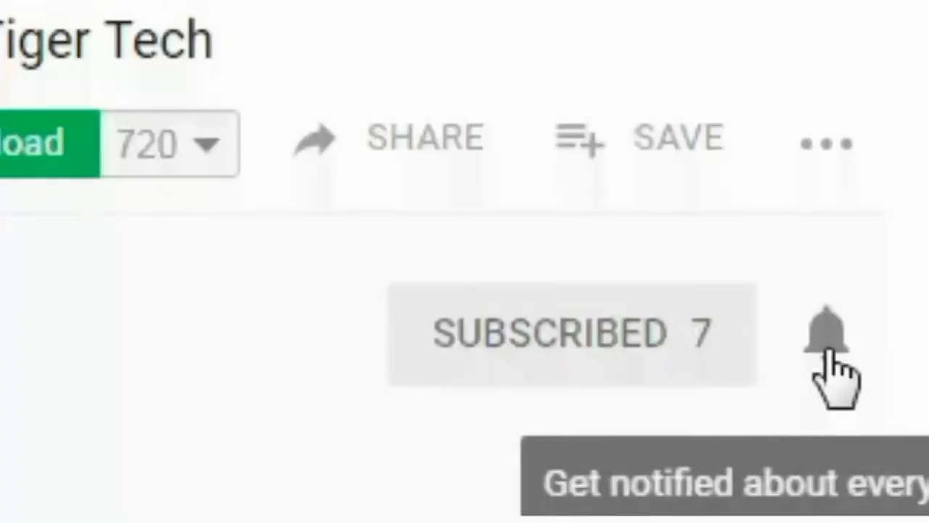
left_click(825, 334)
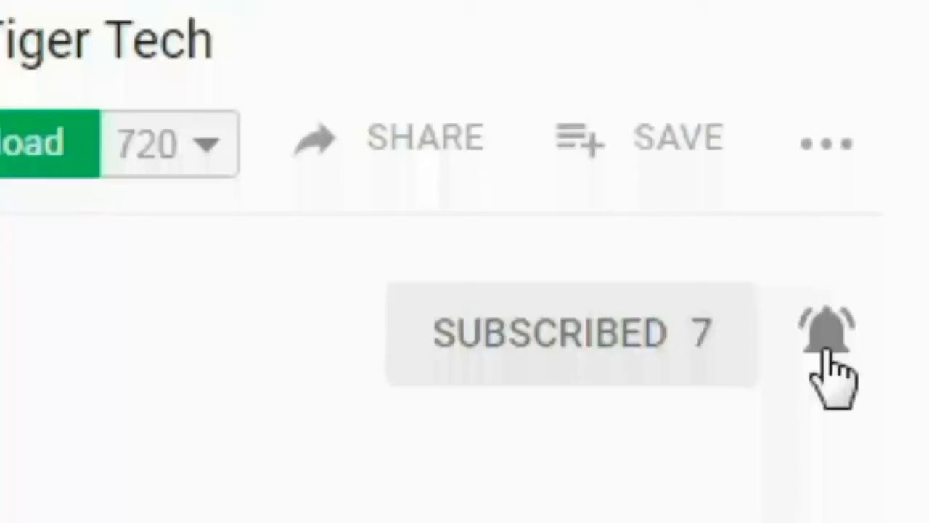